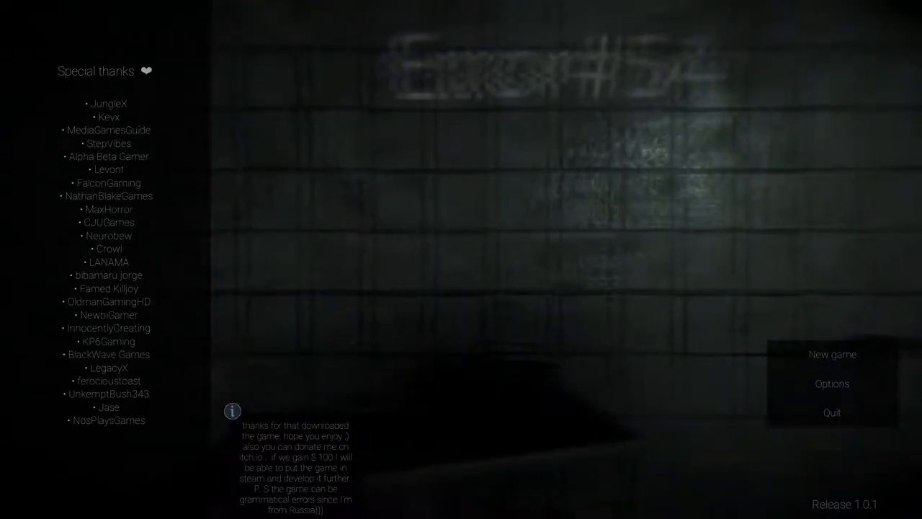
Start a new game from the Error #54 title menu.
{"action": "left_click", "coordinate": [831, 354]}
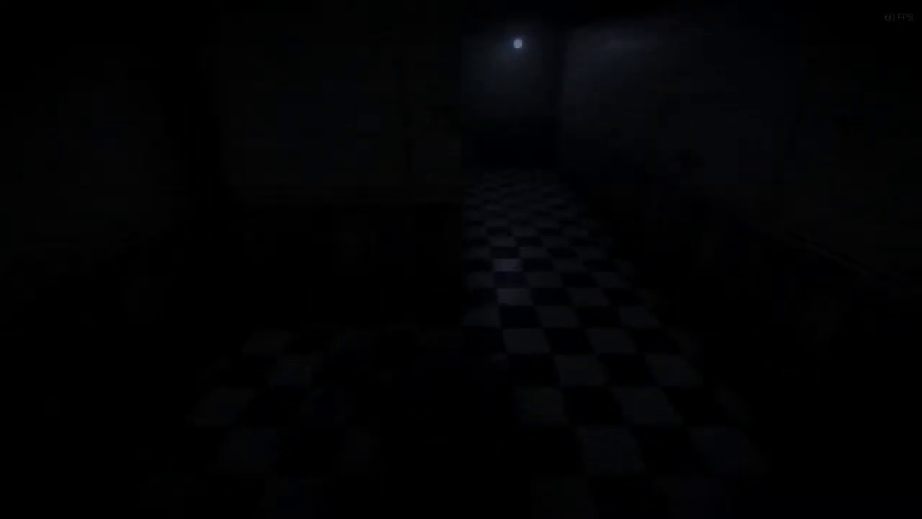
{"action": "mouse_move", "coordinate": [461, 260]}
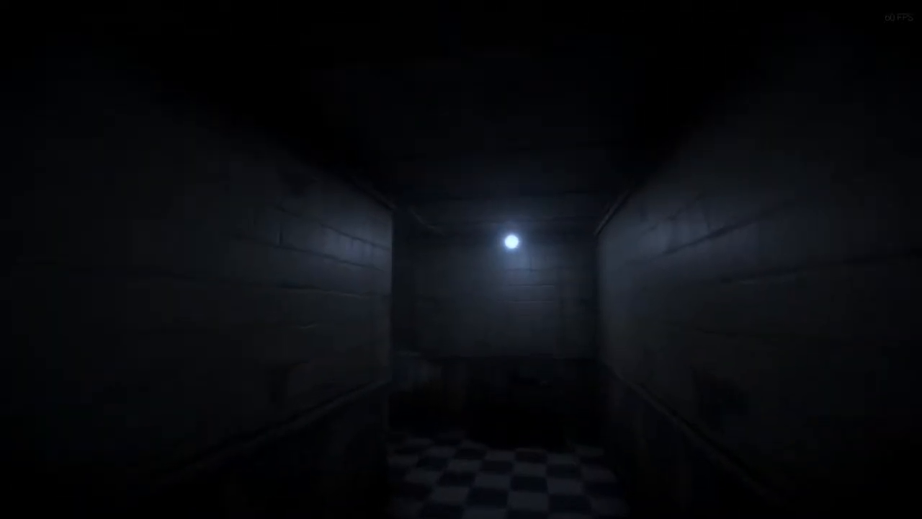
Walk forward down the checkered corridor to the brightly lit door.
{"action": "key", "text": "w"}
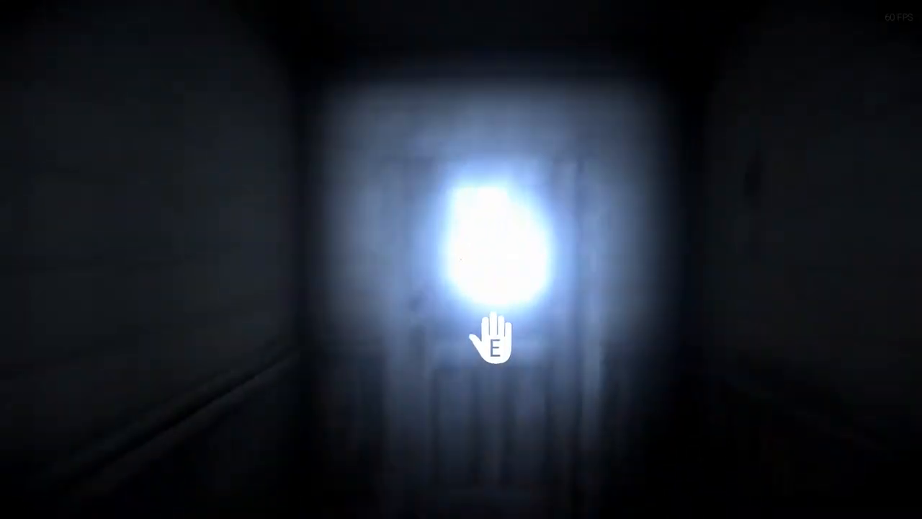
Interact with the lit door to pass through toward the red lantern.
{"action": "key", "text": "e"}
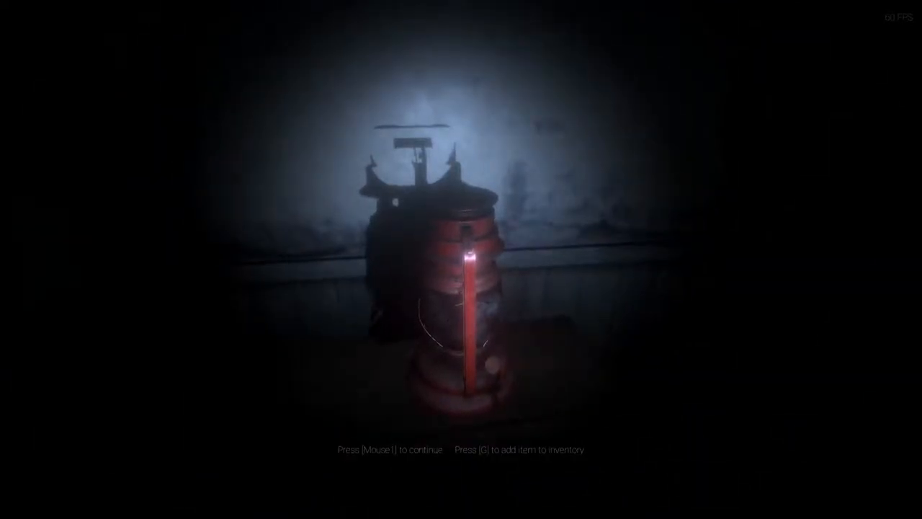
Store the red lantern in the inventory before reading the virus news clipping.
{"action": "key", "text": "g"}
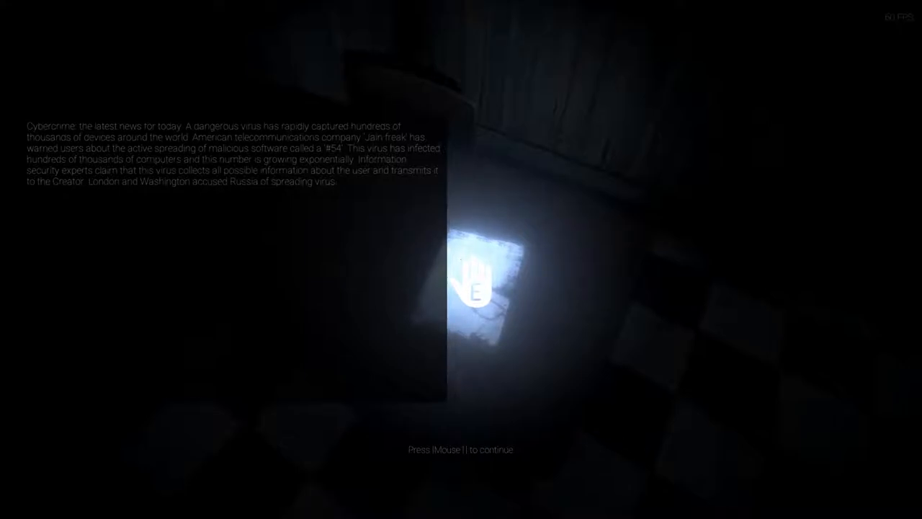
Dismiss the news clipping and open the next door to reach the key on the counter.
{"action": "left_click", "coordinate": [461, 450]}
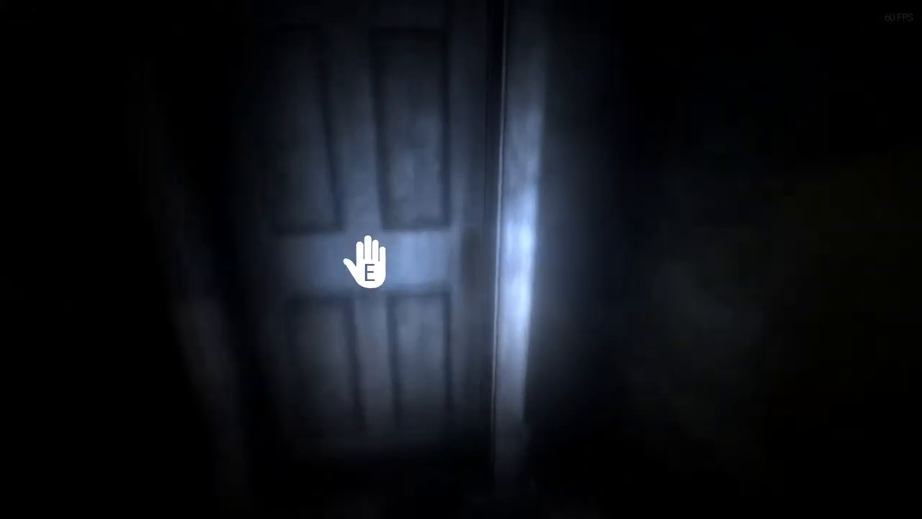
{"action": "key", "text": "e"}
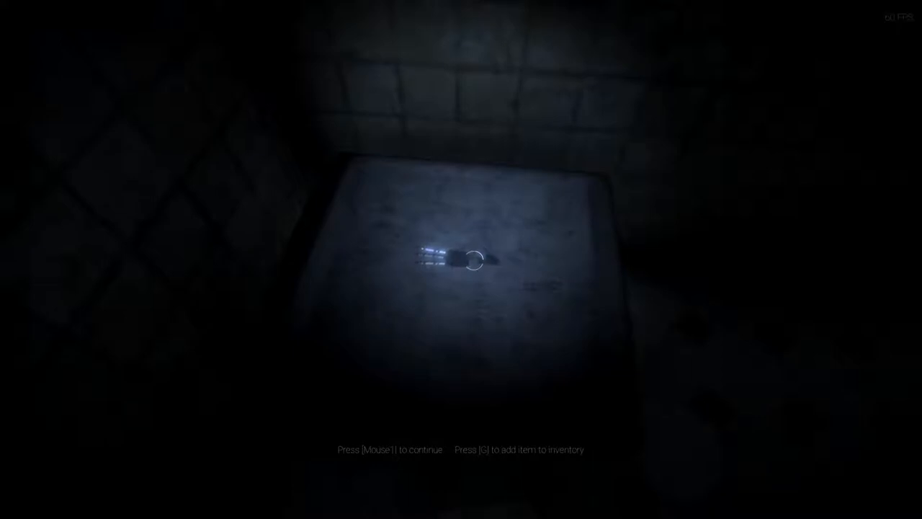
Store the small key in the inventory and continue down the hallway.
{"action": "key", "text": "g"}
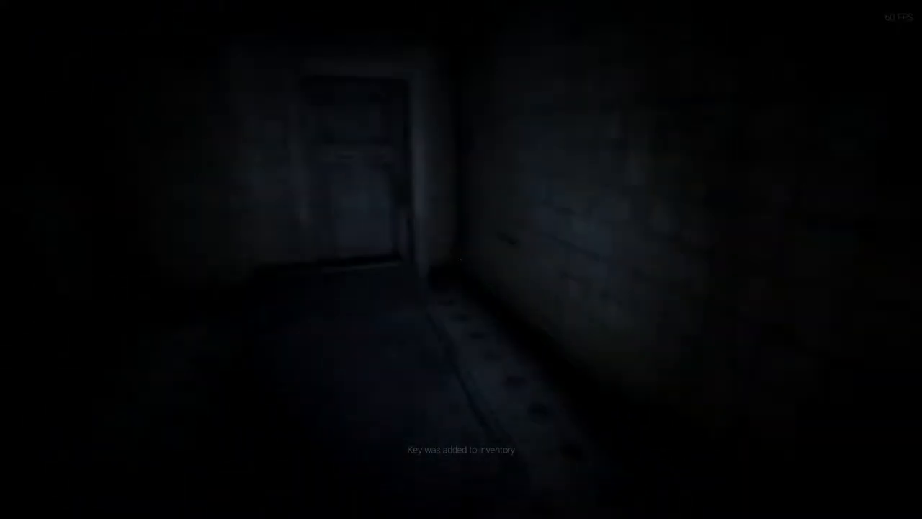
{"action": "mouse_move", "coordinate": [461, 295]}
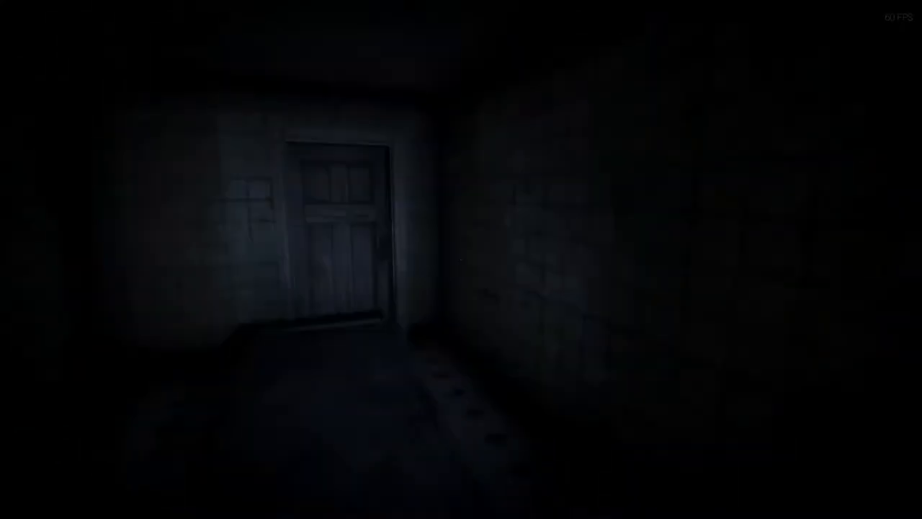
{"action": "mouse_move", "coordinate": [461, 259]}
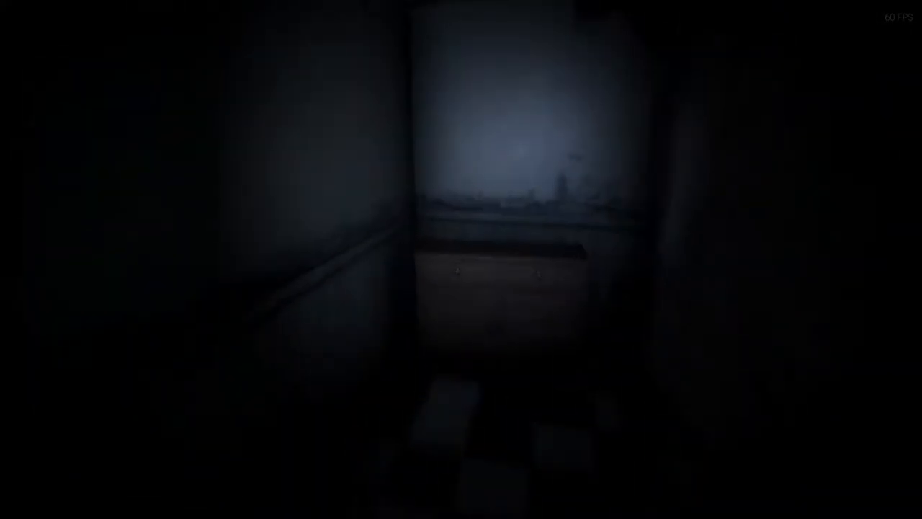
{"action": "mouse_move", "coordinate": [461, 259]}
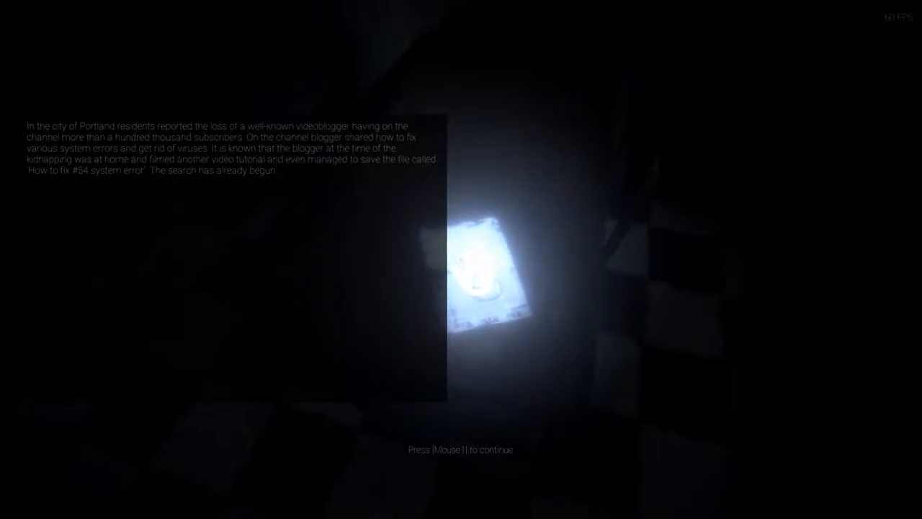
Dismiss the second news clipping and head through the dark hallways to the wooden door.
{"action": "left_click", "coordinate": [461, 449]}
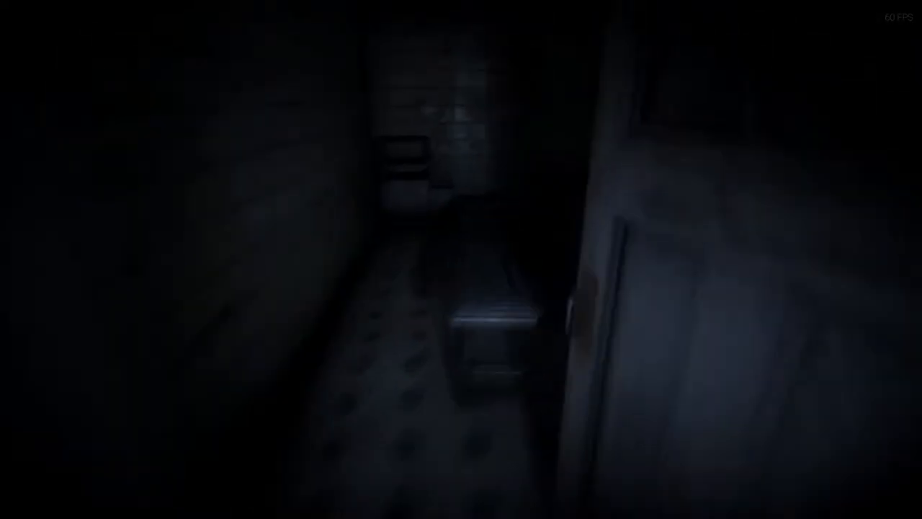
{"action": "mouse_move", "coordinate": [461, 259]}
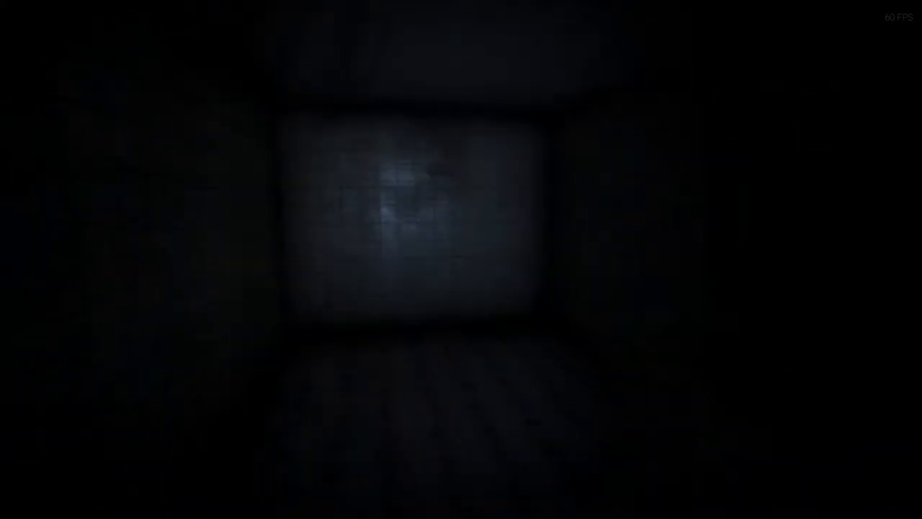
{"action": "mouse_move", "coordinate": [533, 260]}
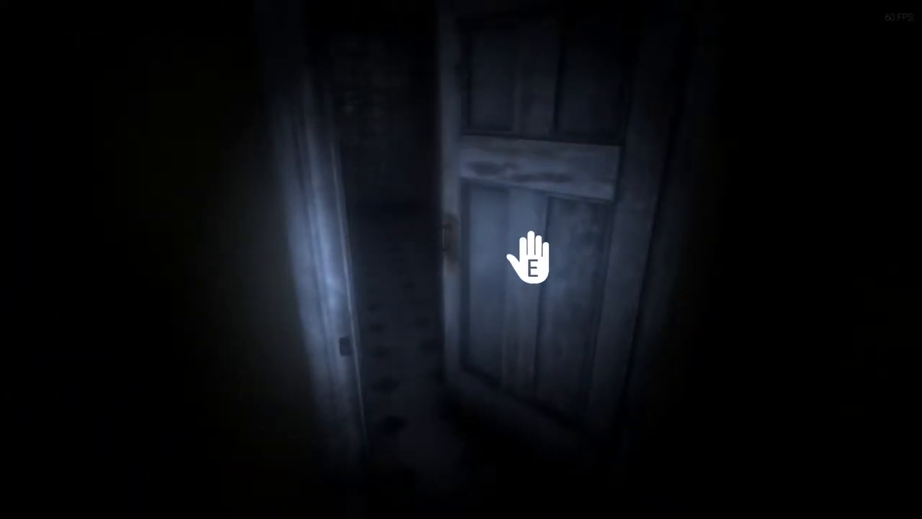
{"action": "key", "text": "e"}
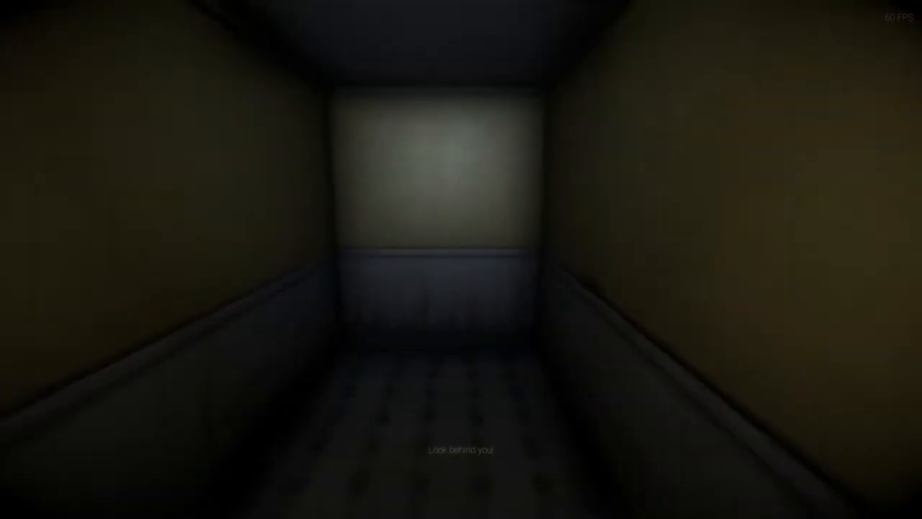
{"action": "mouse_move", "coordinate": [461, 259]}
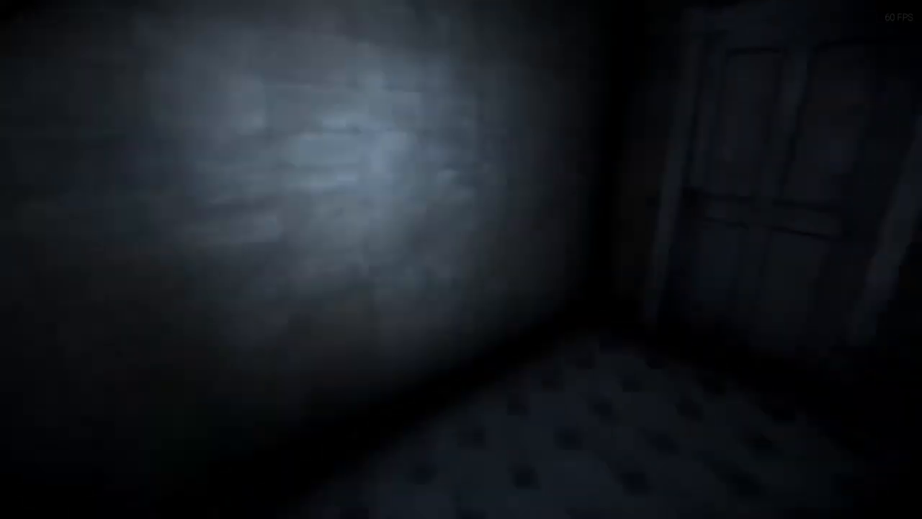
{"action": "mouse_move", "coordinate": [461, 259]}
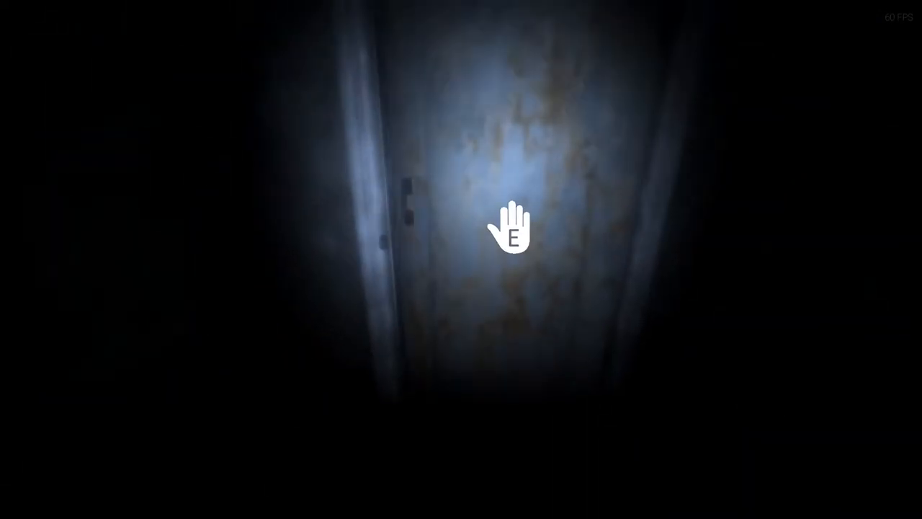
Open the rusty metal door into the dark room with the dresser radio.
{"action": "key", "text": "e"}
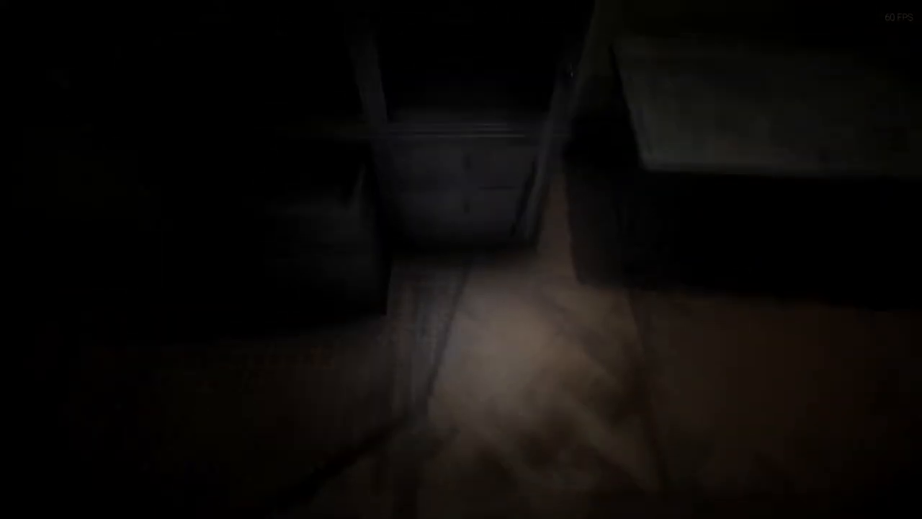
{"action": "mouse_move", "coordinate": [461, 245]}
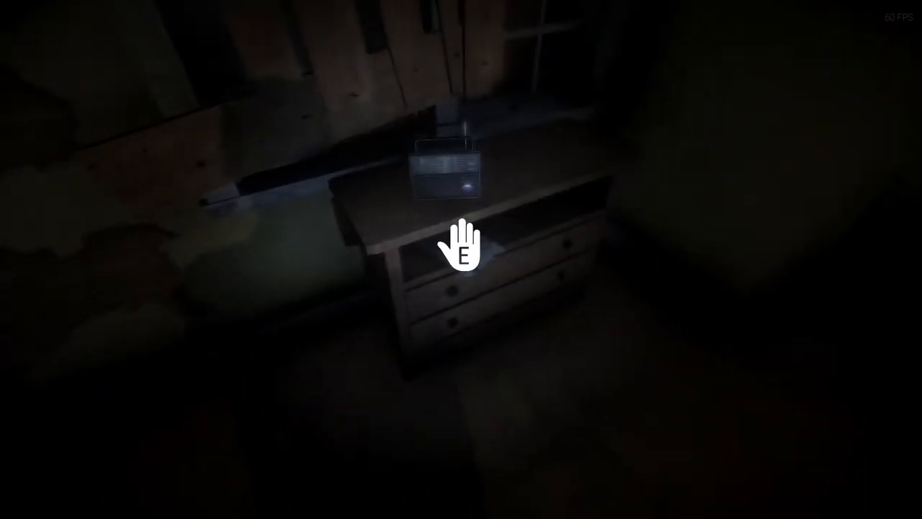
Interact with the radio on the dresser, then continue to the closed wooden door.
{"action": "key", "text": "e"}
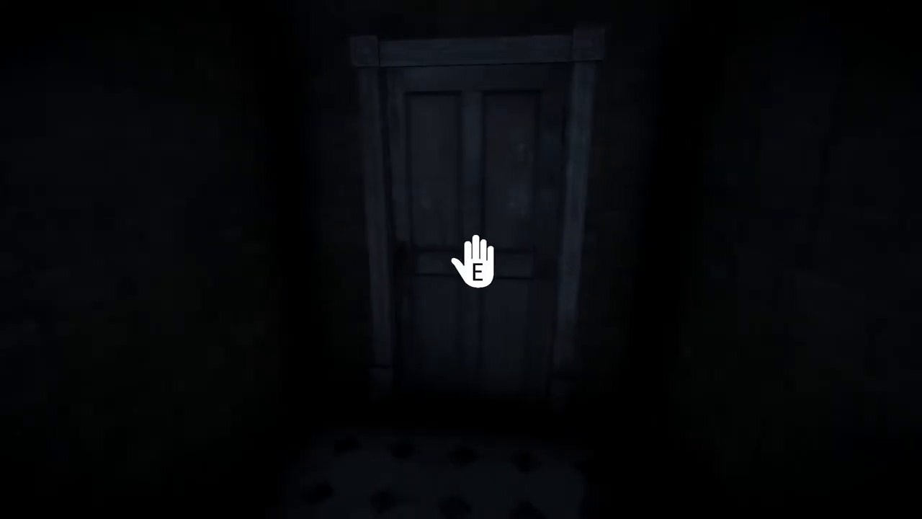
Open the wooden door to reach the third news clipping by the dresser.
{"action": "key", "text": "e"}
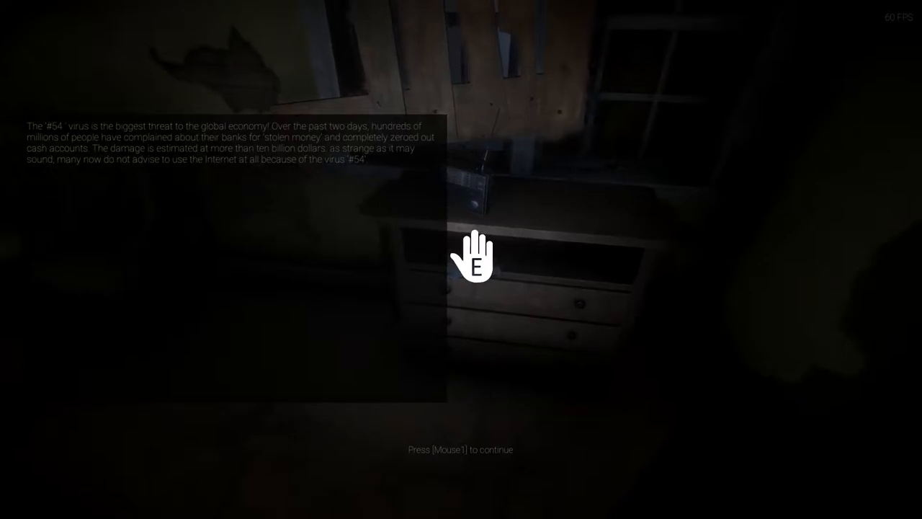
Dismiss the virus news note so the 'Leave this place!' objective appears.
{"action": "left_click", "coordinate": [461, 449]}
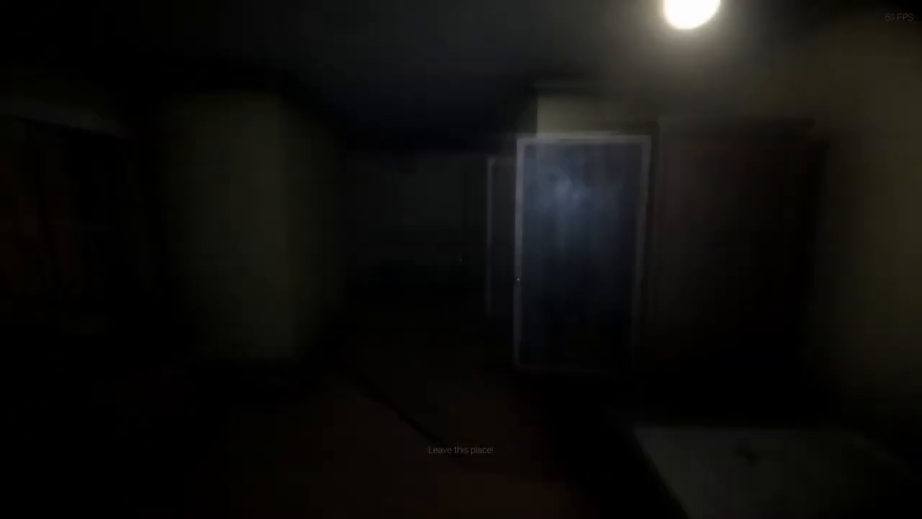
{"action": "mouse_move", "coordinate": [461, 259]}
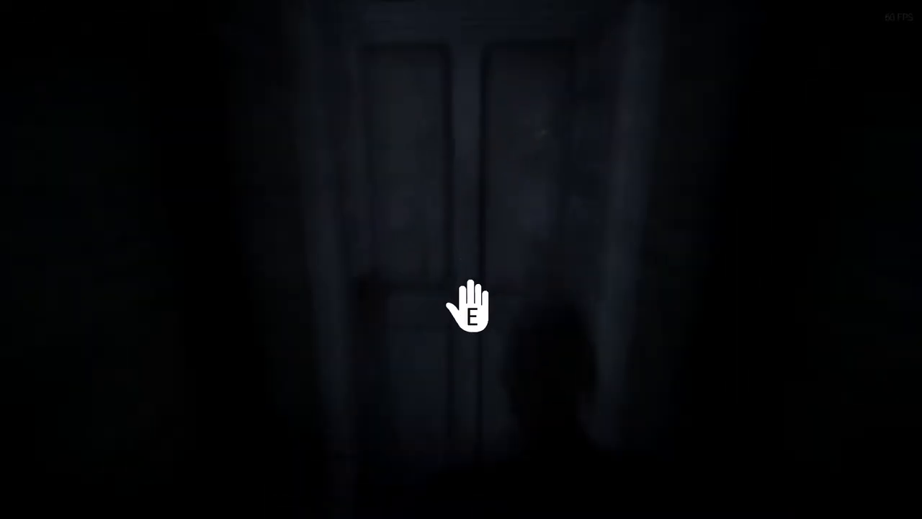
Examine the small glowing item on the metal table and take it into the inventory.
{"action": "key", "text": "e"}
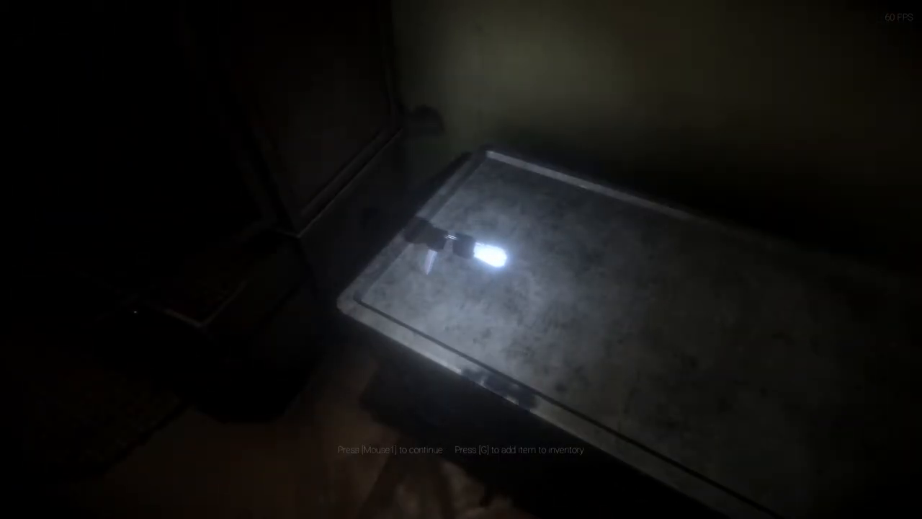
{"action": "key", "text": "g"}
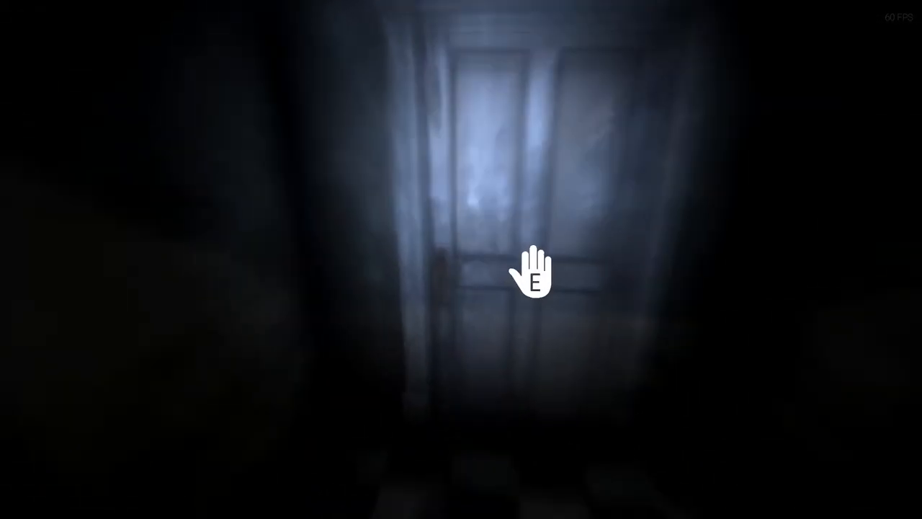
{"action": "mouse_move", "coordinate": [519, 281]}
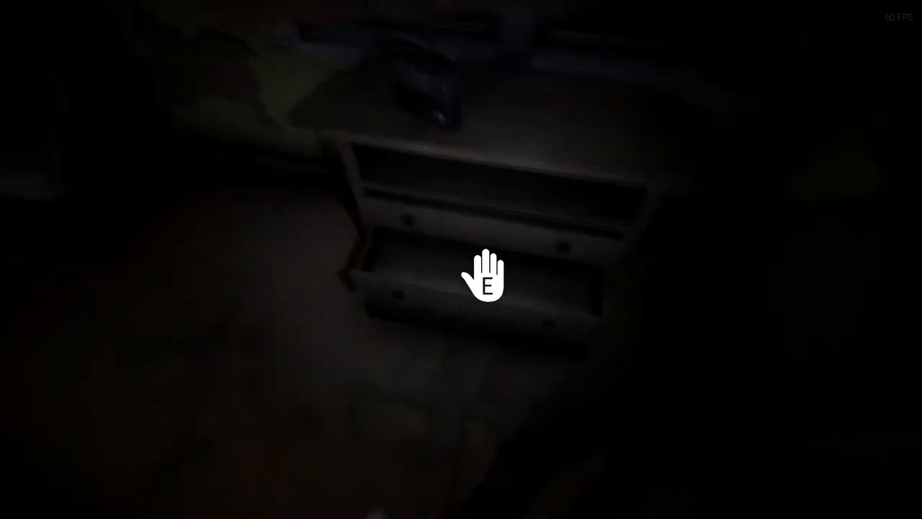
Search the dresser's open drawer before heading to the pale wooden door.
{"action": "key", "text": "e"}
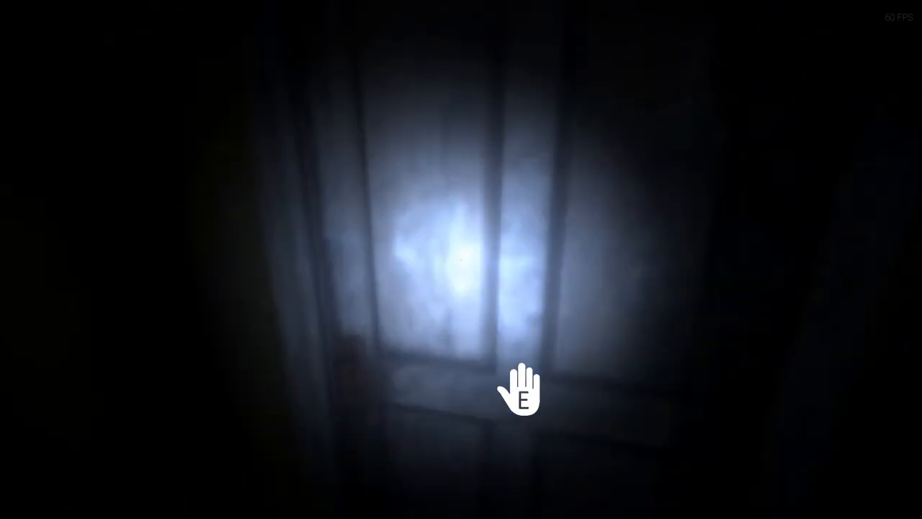
{"action": "mouse_move", "coordinate": [524, 252]}
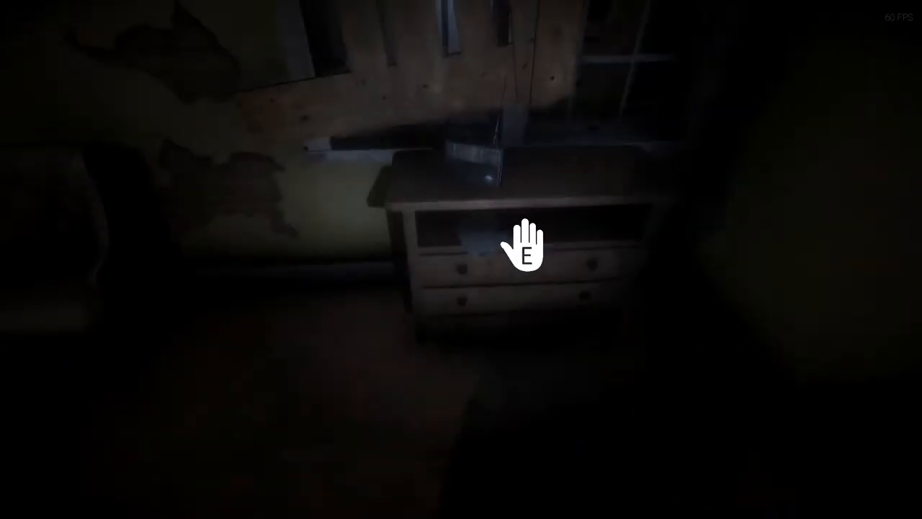
Search the dresser and add the key found there to the inventory.
{"action": "key", "text": "e"}
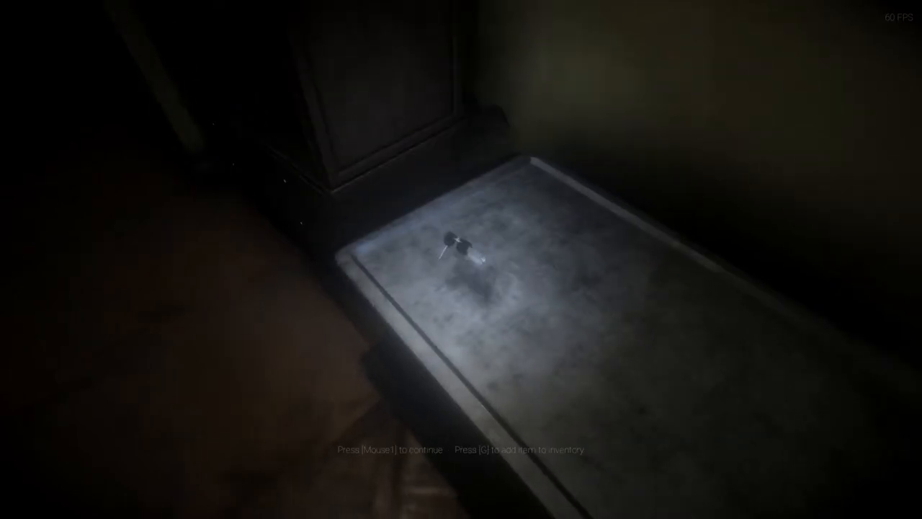
{"action": "key", "text": "g"}
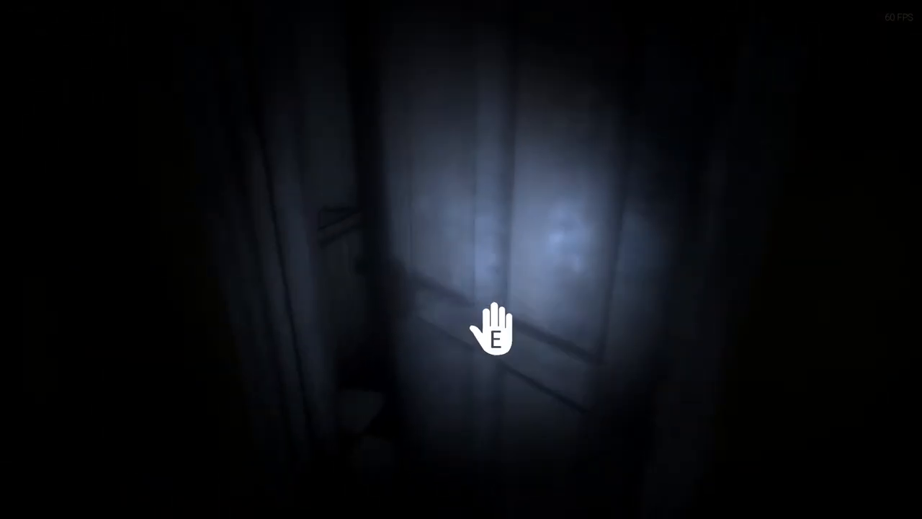
Go through the closed door and collect the item inside, triggering the Error#54 fatal error.
{"action": "key", "text": "e"}
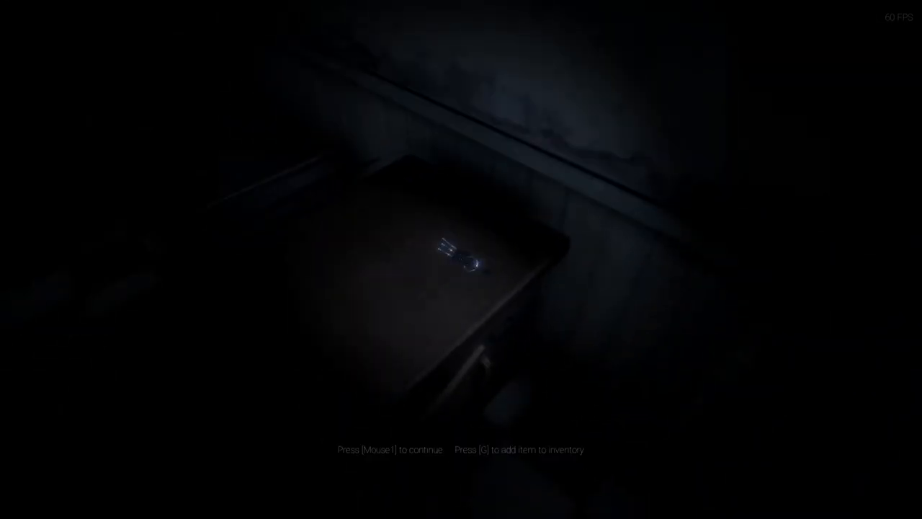
{"action": "key", "text": "g"}
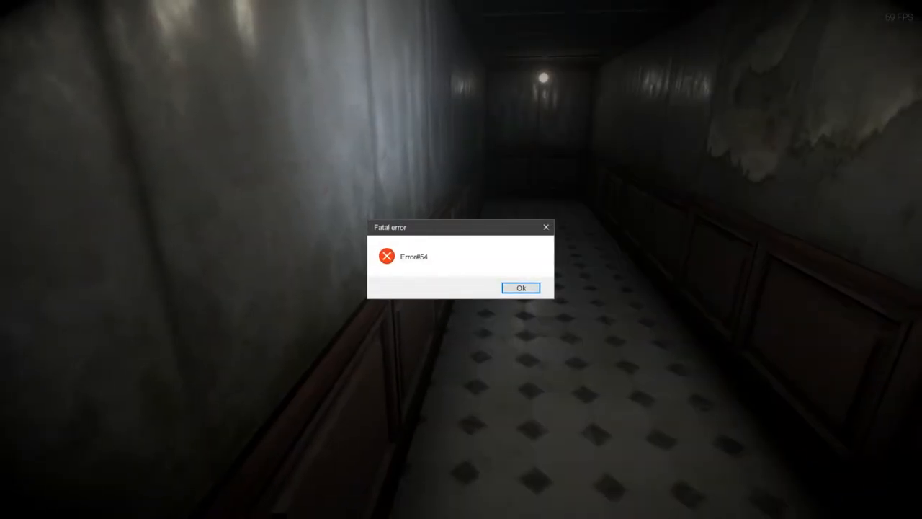
Dismiss the Error#54 and 'Thanks for playing!' dialogs to reach the title menu credits.
{"action": "left_click", "coordinate": [520, 288]}
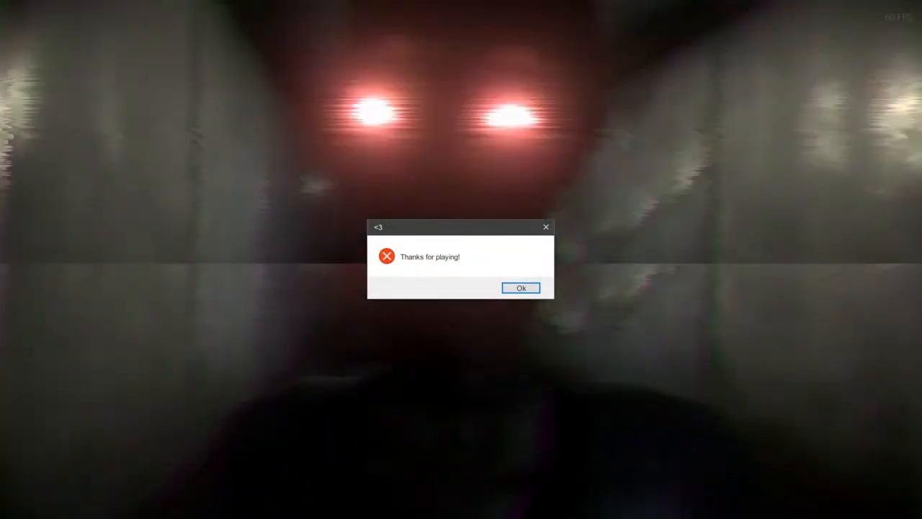
{"action": "left_click", "coordinate": [520, 288]}
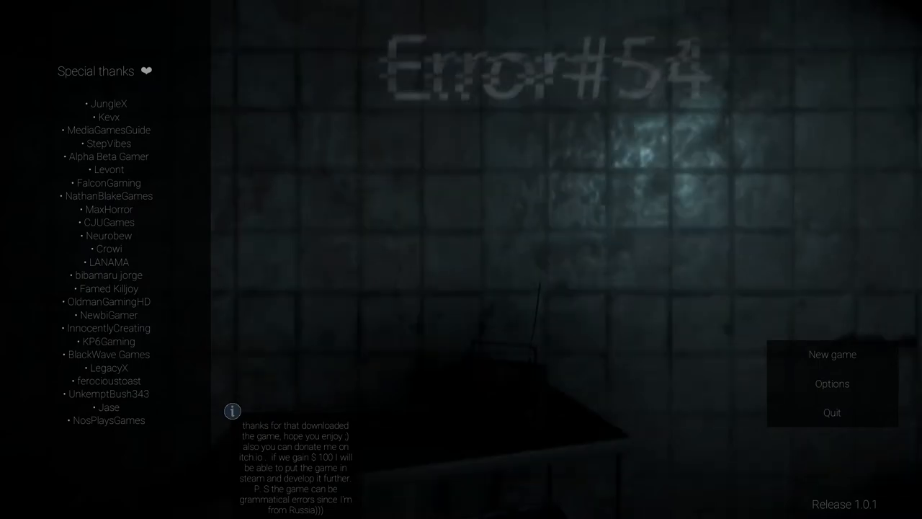